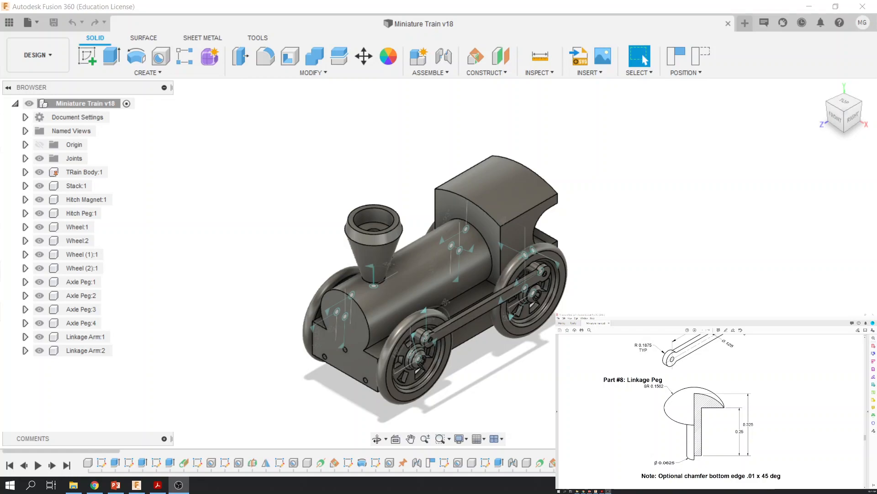
Create a new activated component named 'Linkage Peg' via Assemble > New Component
{"action": "left_click", "coordinate": [82, 268]}
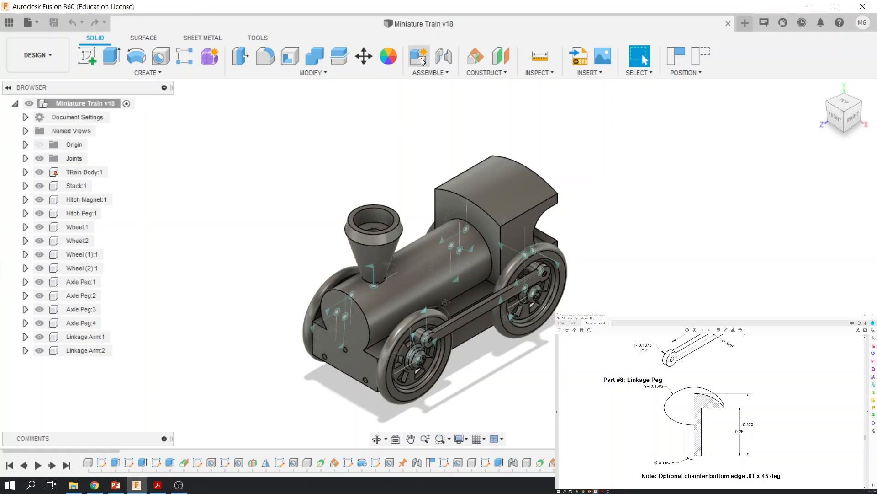
{"action": "left_click", "coordinate": [418, 55]}
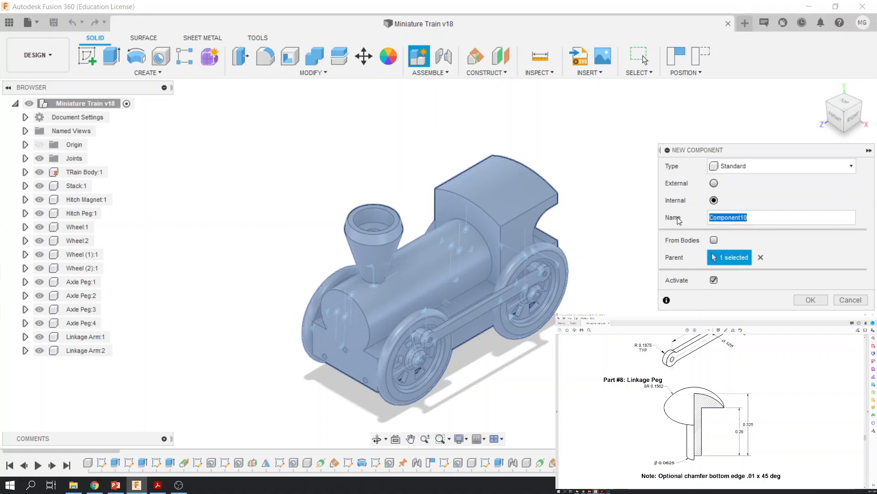
{"action": "type", "text": "Linkage Peg"}
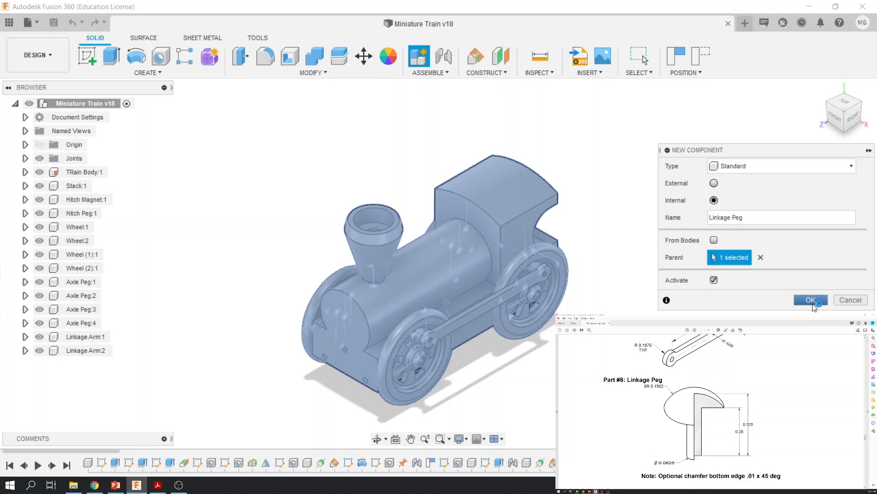
{"action": "left_click", "coordinate": [810, 299]}
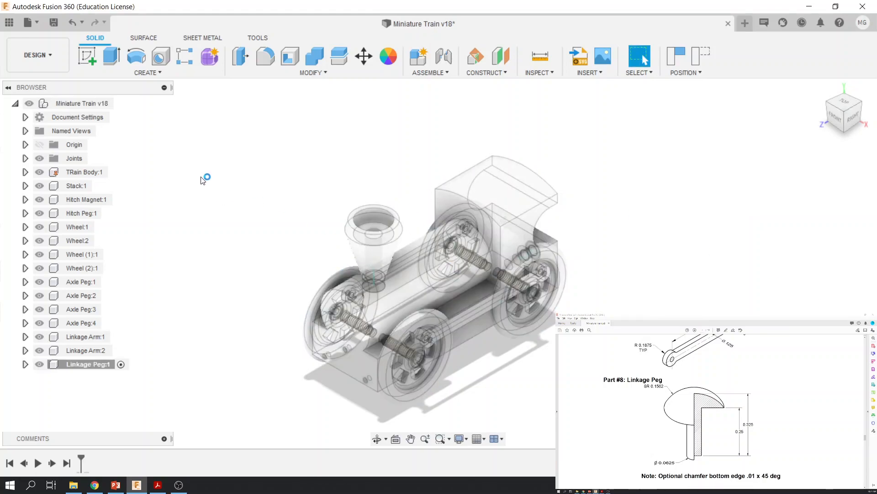
{"action": "mouse_move", "coordinate": [87, 56]}
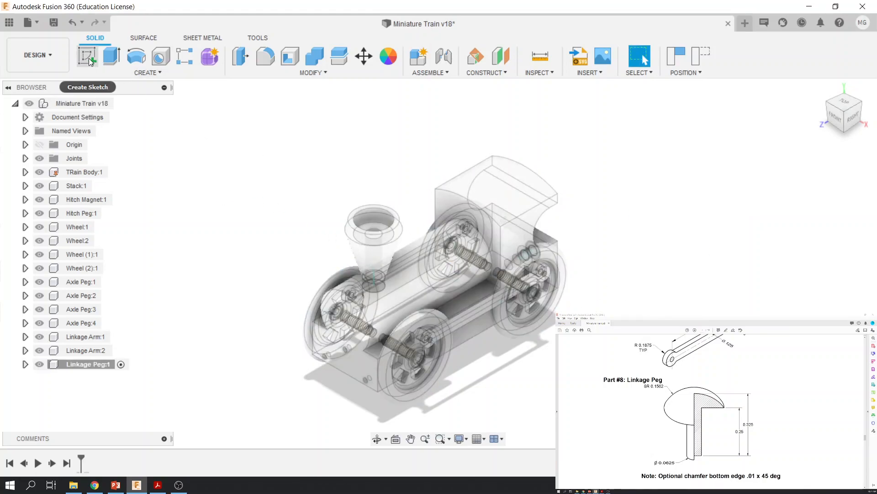
Start a sketch on the front plane, capturing component positions, and pan the train aside
{"action": "left_click", "coordinate": [87, 56]}
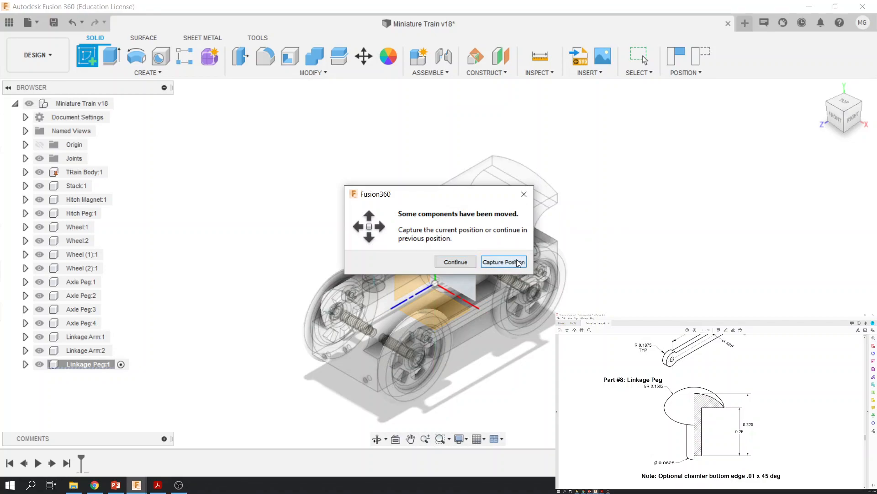
{"action": "left_click", "coordinate": [502, 262]}
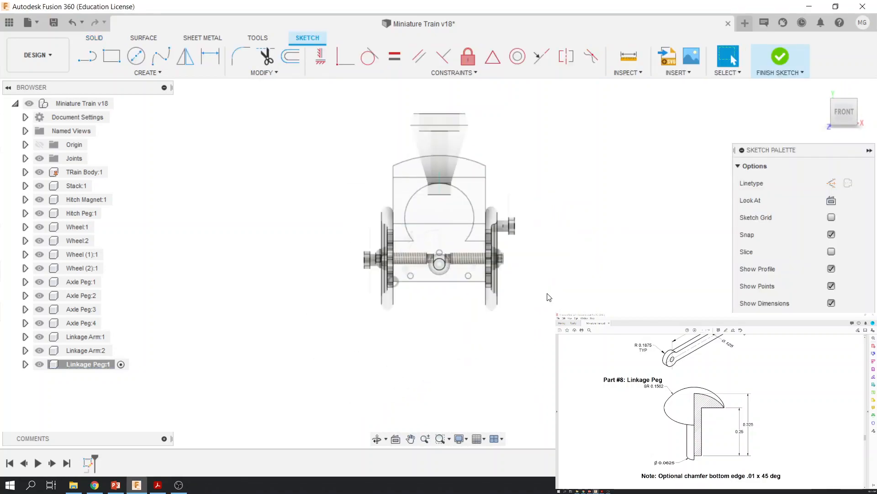
{"action": "left_click_drag", "start_coordinate": [549, 297], "coordinate": [452, 298]}
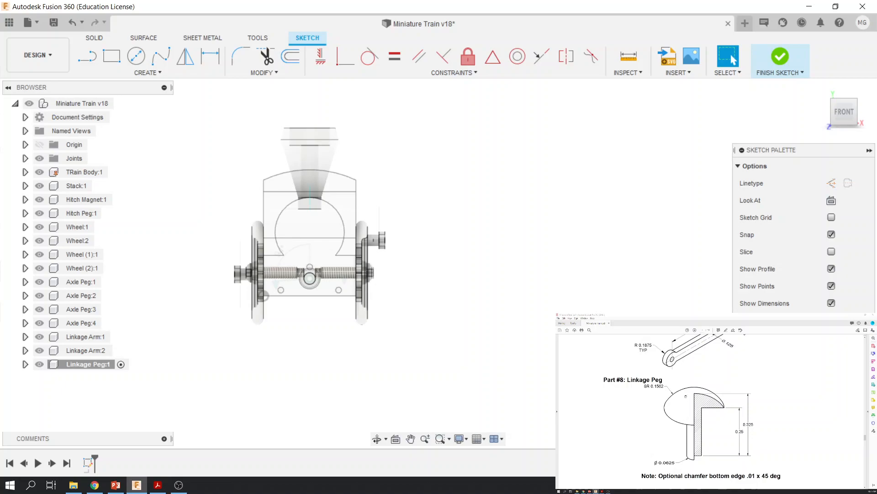
{"action": "mouse_move", "coordinate": [571, 5]}
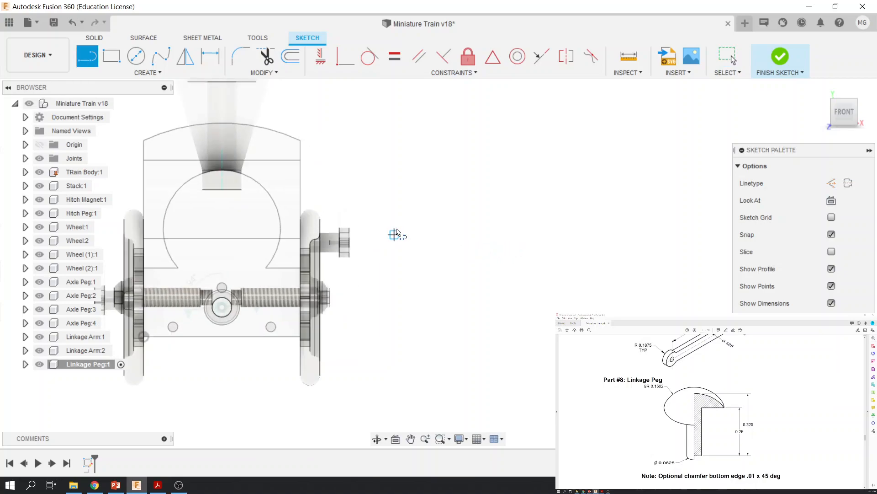
Draw the peg's vertical, base and shoulder lines and delete the stray angled line
{"action": "left_click_drag", "start_coordinate": [378, 232], "coordinate": [426, 280]}
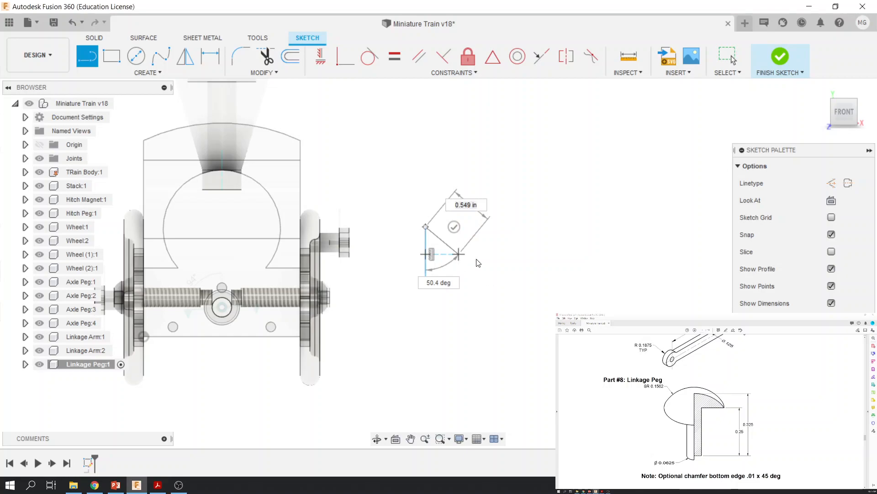
{"action": "mouse_move", "coordinate": [382, 224]}
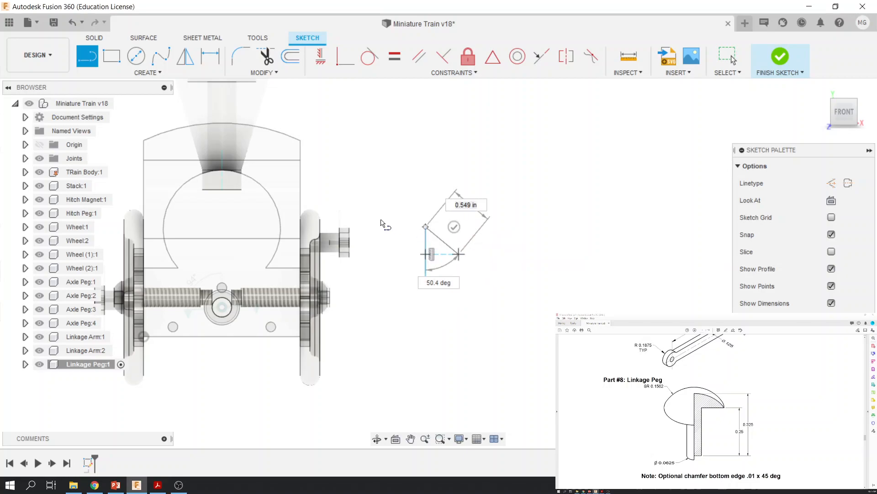
{"action": "mouse_move", "coordinate": [384, 224]}
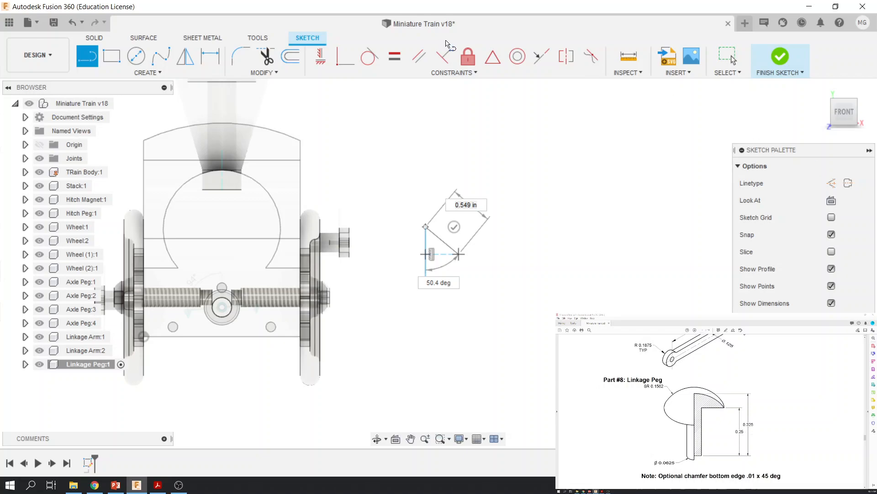
{"action": "left_click", "coordinate": [210, 56]}
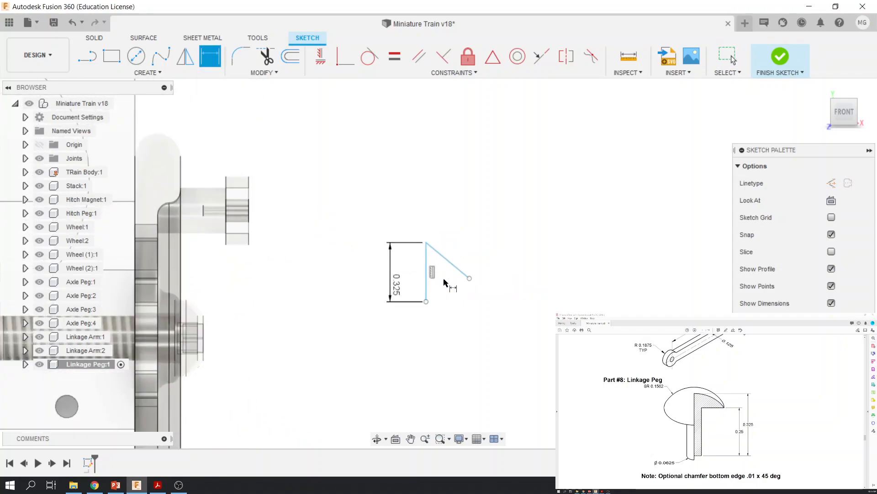
{"action": "left_click", "coordinate": [448, 260]}
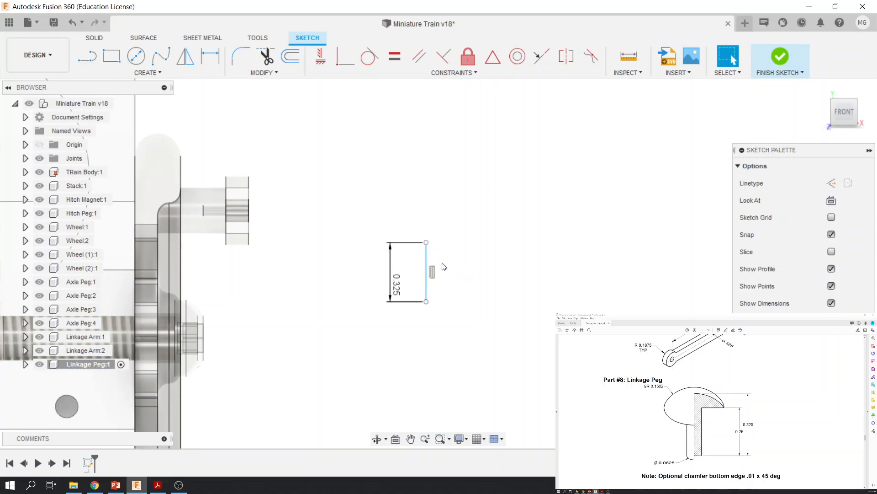
{"action": "mouse_move", "coordinate": [440, 266]}
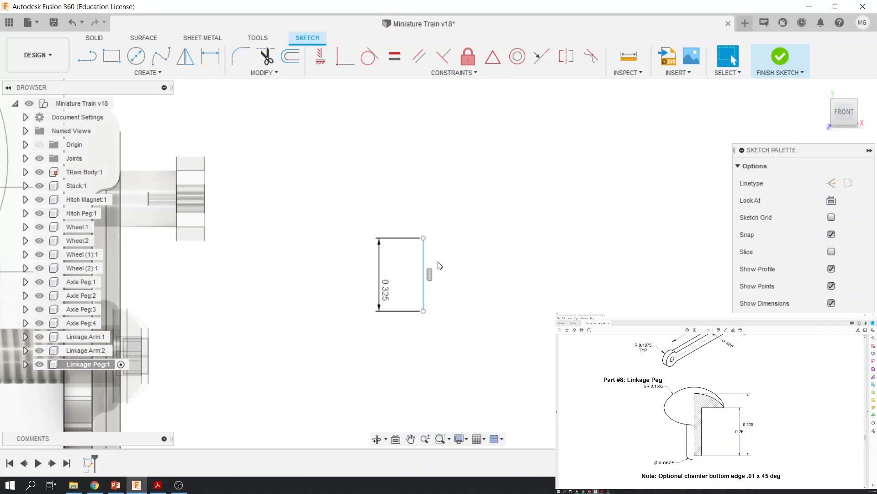
{"action": "mouse_move", "coordinate": [147, 87]}
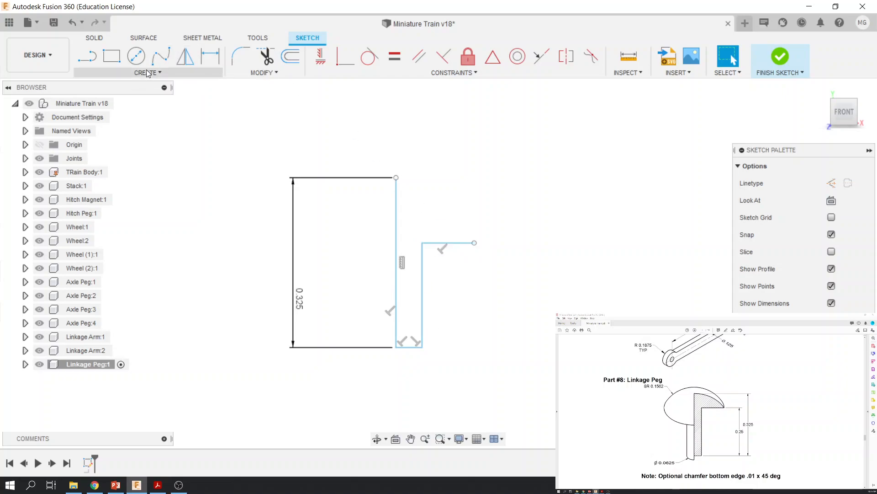
Draw a 3-point arc from the tall line's top to the shoulder line's tip
{"action": "left_click", "coordinate": [147, 72]}
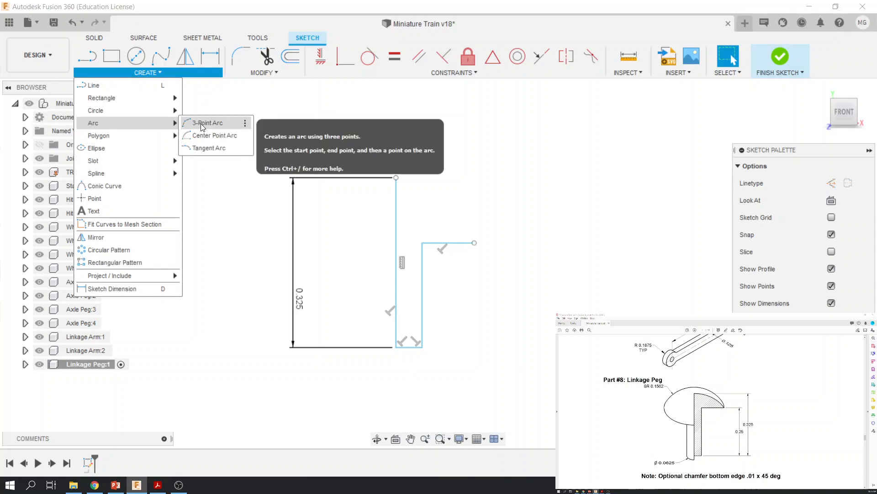
{"action": "left_click", "coordinate": [206, 123]}
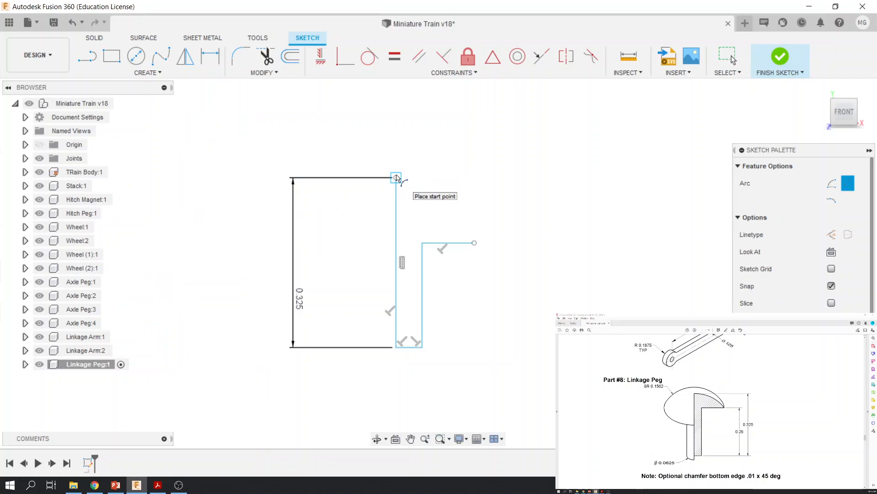
{"action": "left_click", "coordinate": [395, 177]}
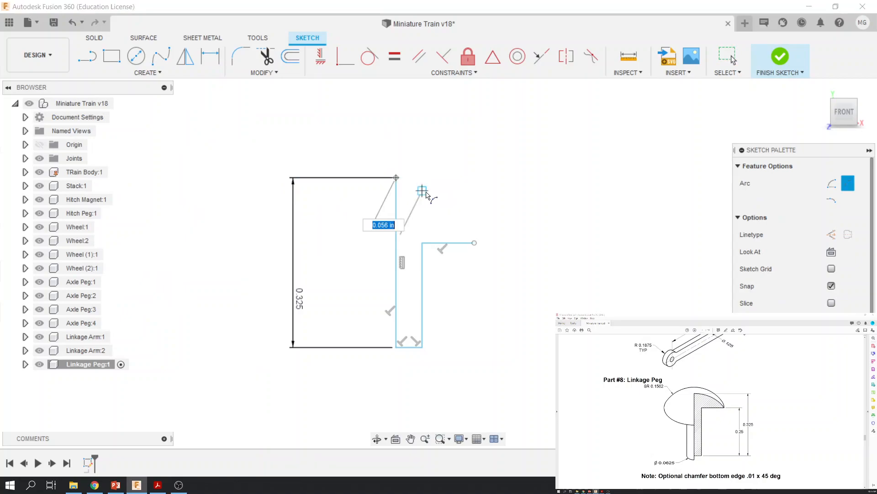
{"action": "left_click", "coordinate": [474, 242]}
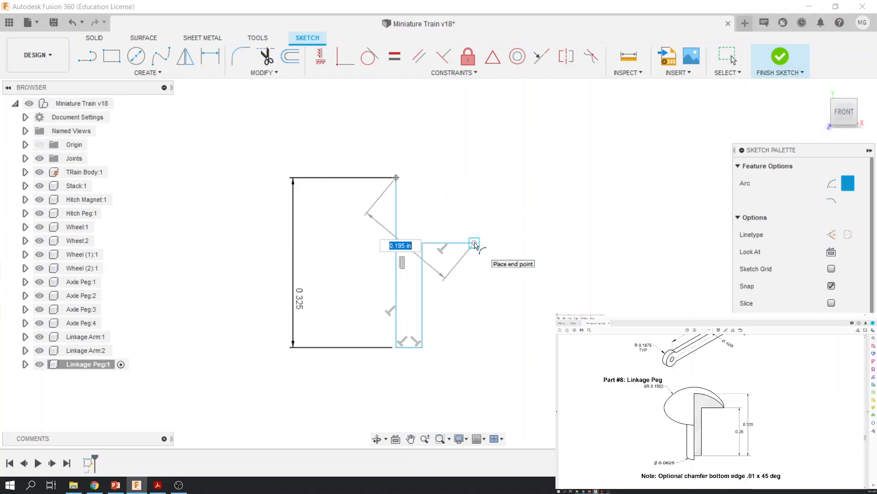
{"action": "left_click", "coordinate": [474, 242]}
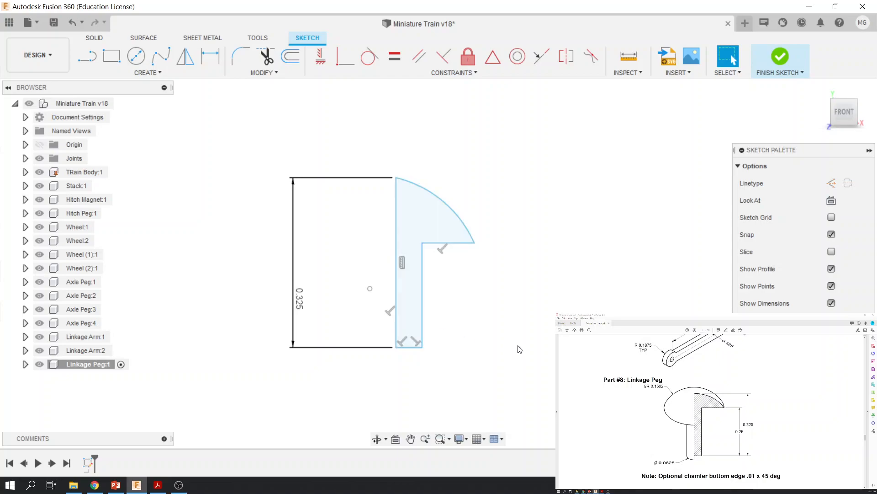
{"action": "mouse_move", "coordinate": [452, 355]}
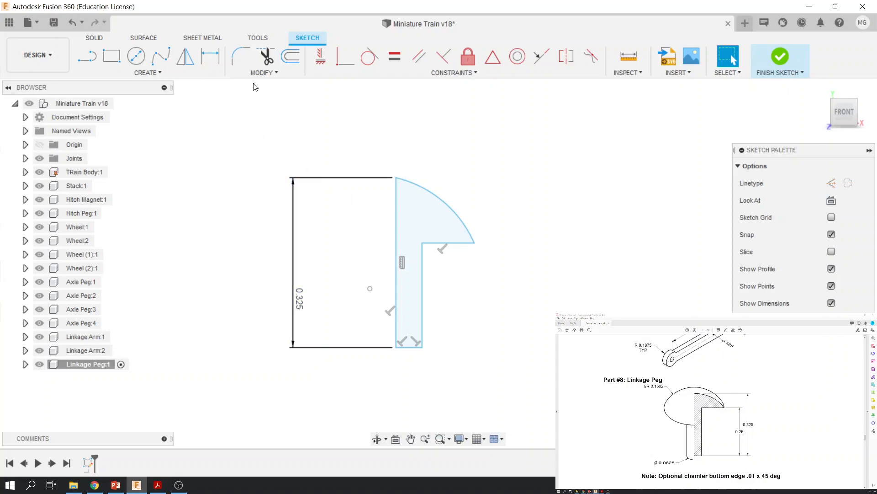
{"action": "mouse_move", "coordinate": [211, 57]}
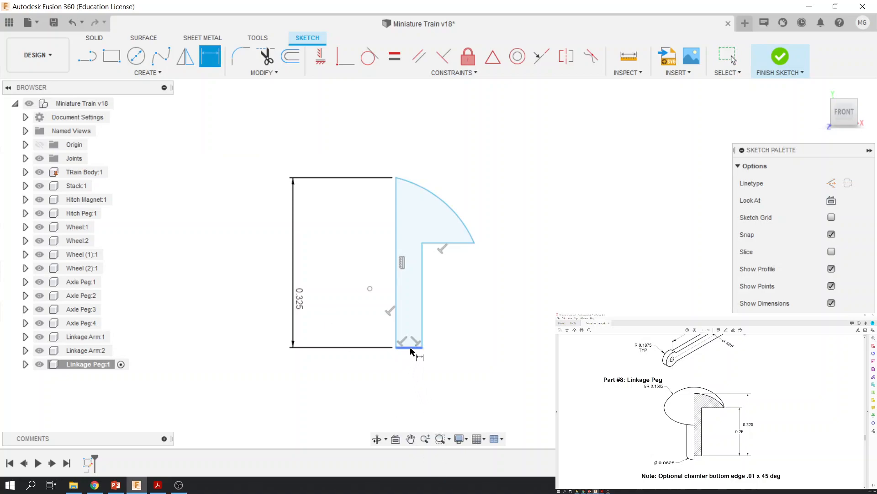
Dimension the stem width to .0625/2 (0.031 in) and shoulder height to 0.25 in
{"action": "left_click", "coordinate": [409, 347]}
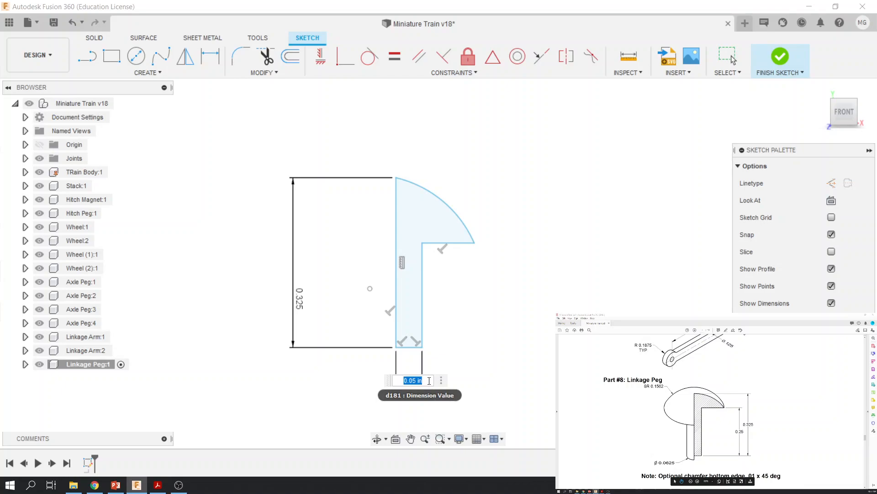
{"action": "type", "text": ".0625"}
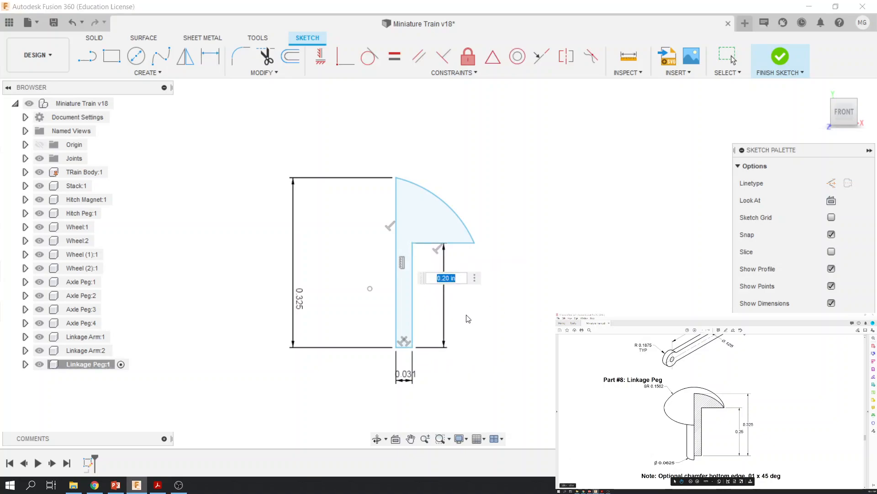
{"action": "type", "text": ".25"}
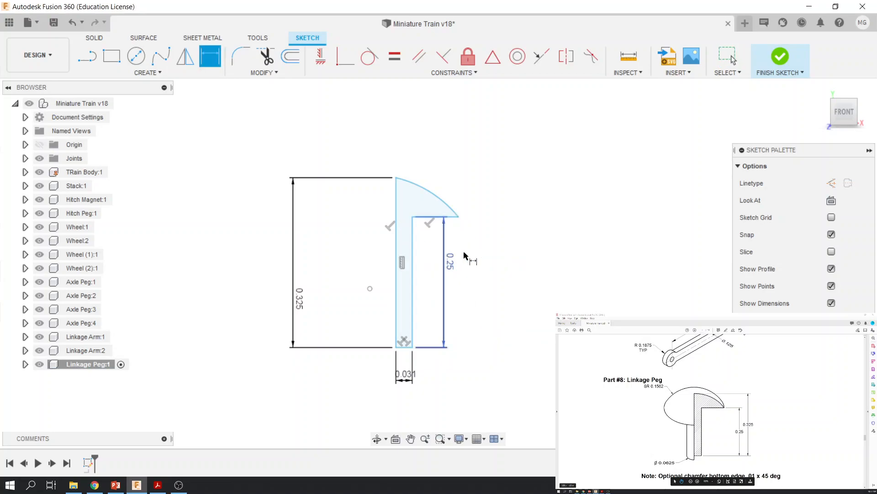
{"action": "mouse_move", "coordinate": [441, 222]}
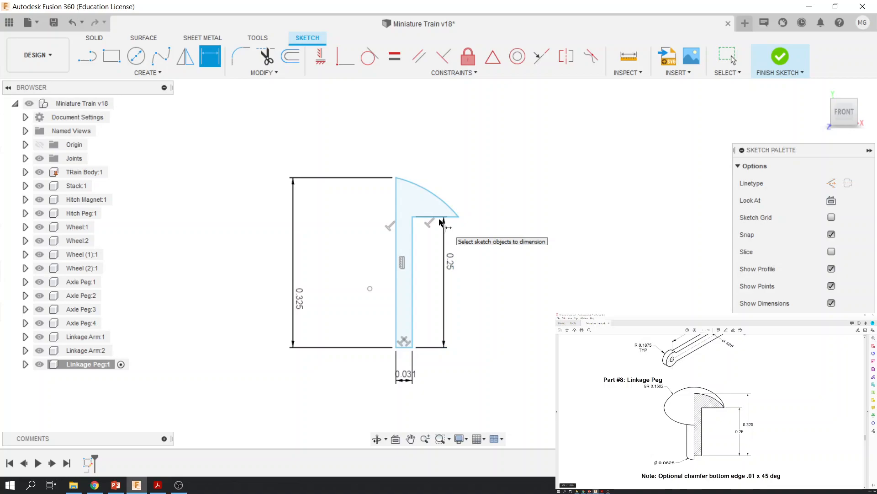
{"action": "left_click", "coordinate": [427, 217]}
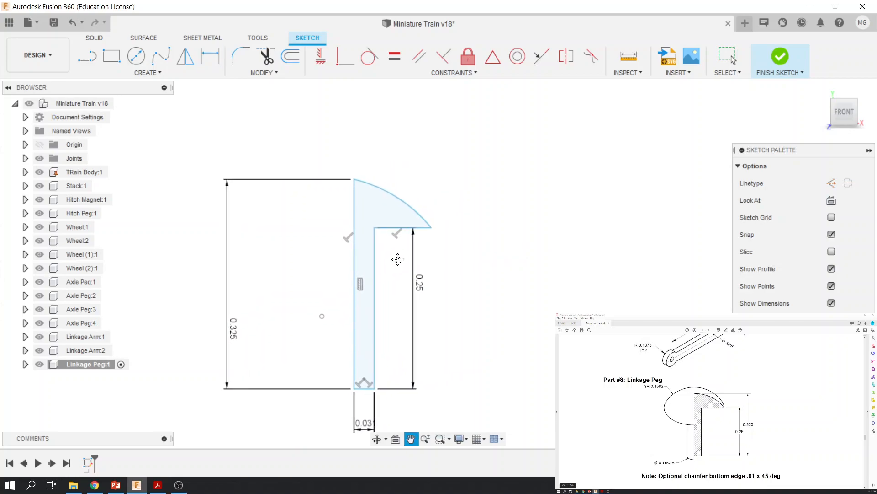
{"action": "left_click", "coordinate": [210, 56]}
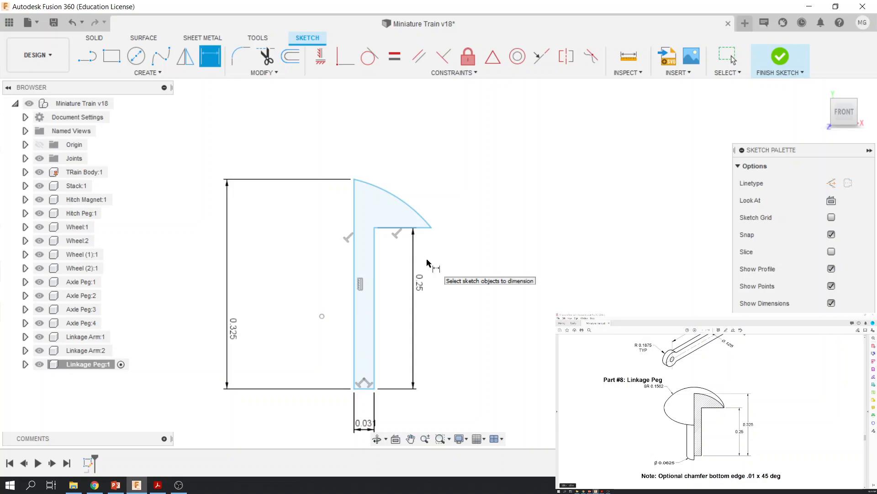
{"action": "mouse_move", "coordinate": [458, 257]}
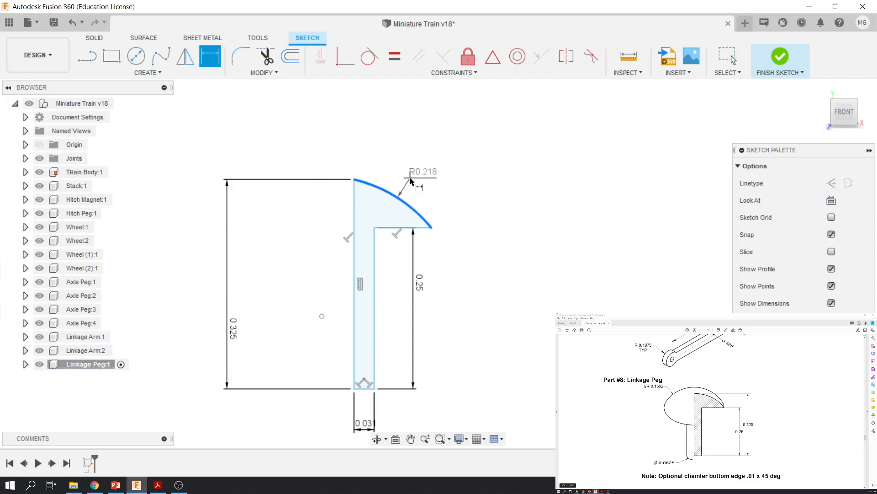
Enter .156 for the curved head arc's radius dimension
{"action": "double_click", "coordinate": [423, 172]}
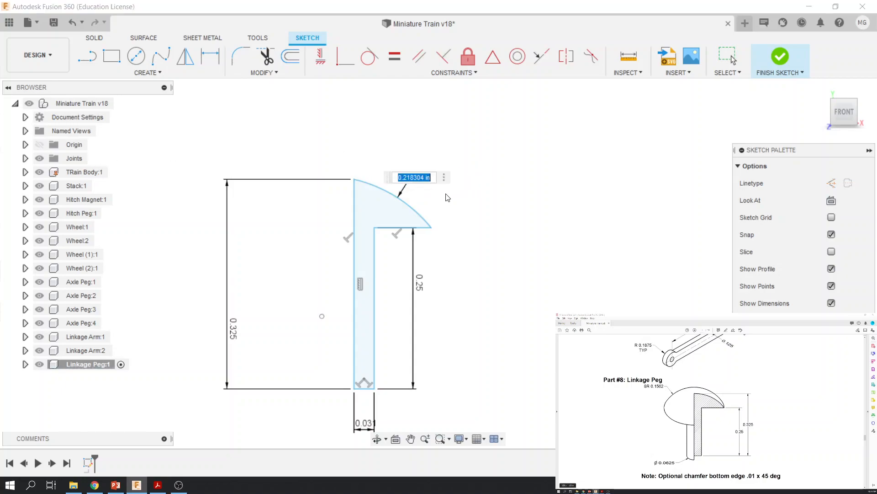
{"action": "type", "text": ".15"}
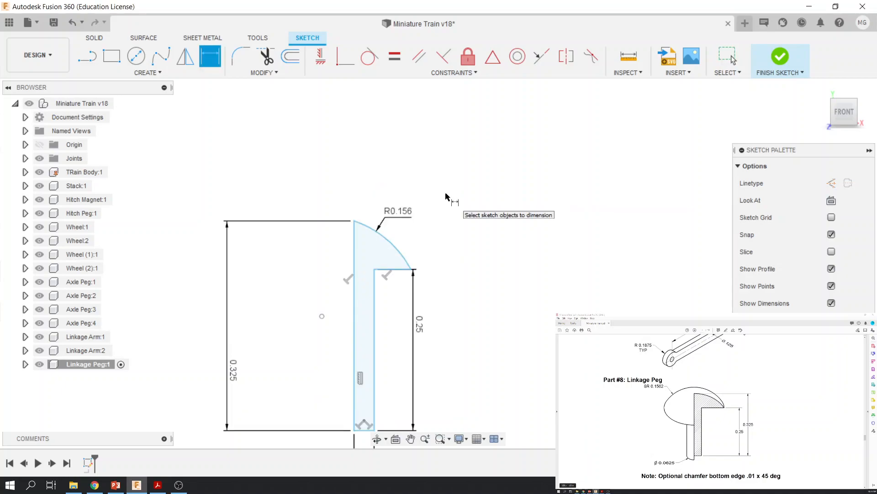
{"action": "mouse_move", "coordinate": [438, 298]}
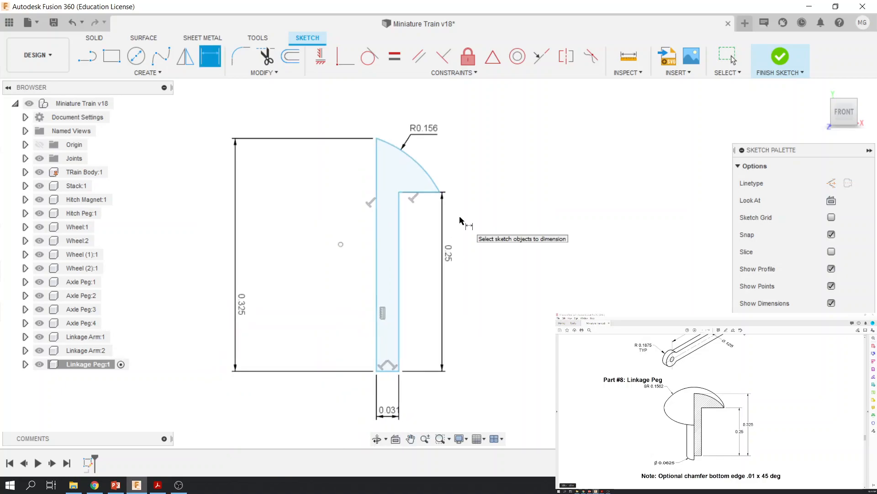
{"action": "mouse_move", "coordinate": [413, 177]}
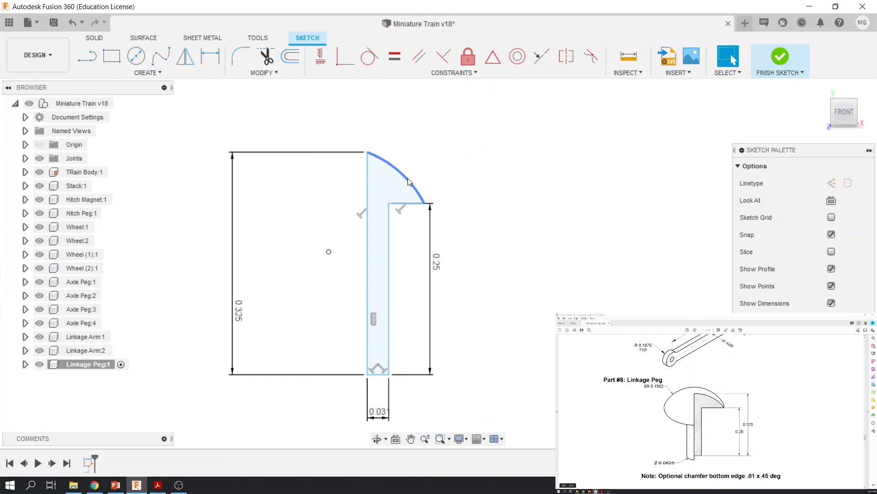
Delete the head arc with its radius dimension and draw a circle centred on the axis line
{"action": "left_click", "coordinate": [391, 168]}
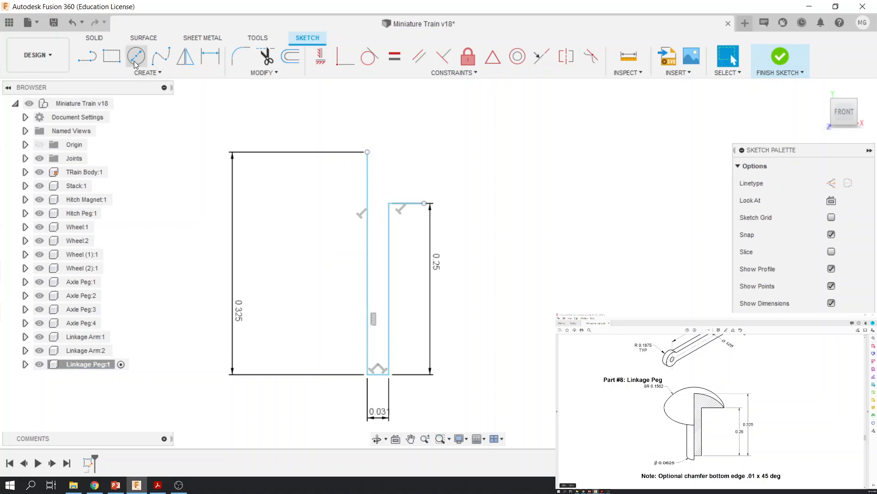
{"action": "left_click", "coordinate": [136, 56]}
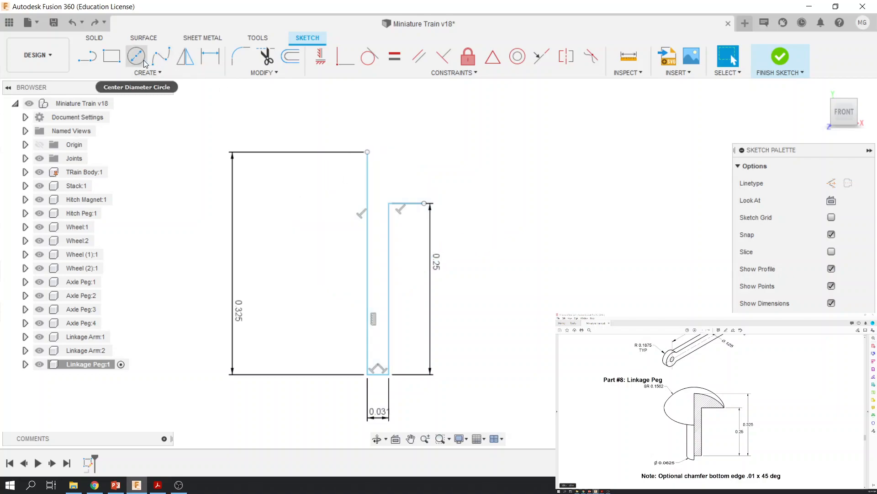
{"action": "left_click", "coordinate": [136, 56]}
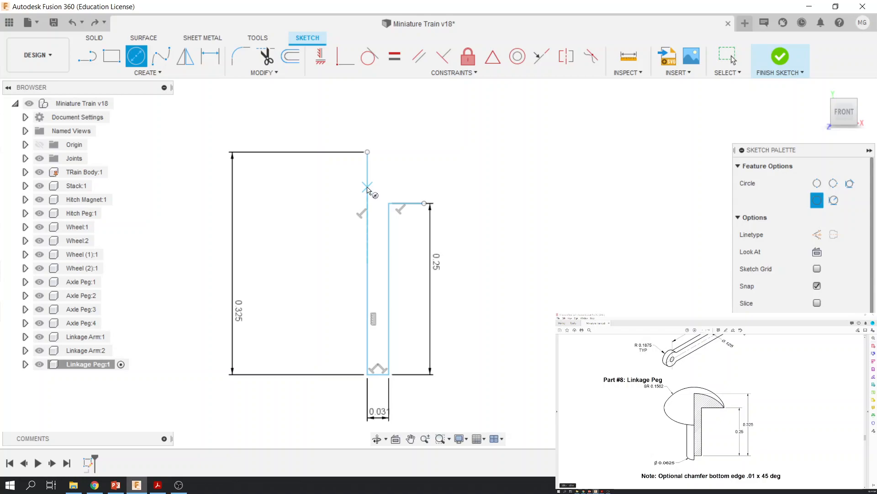
{"action": "mouse_move", "coordinate": [369, 197]}
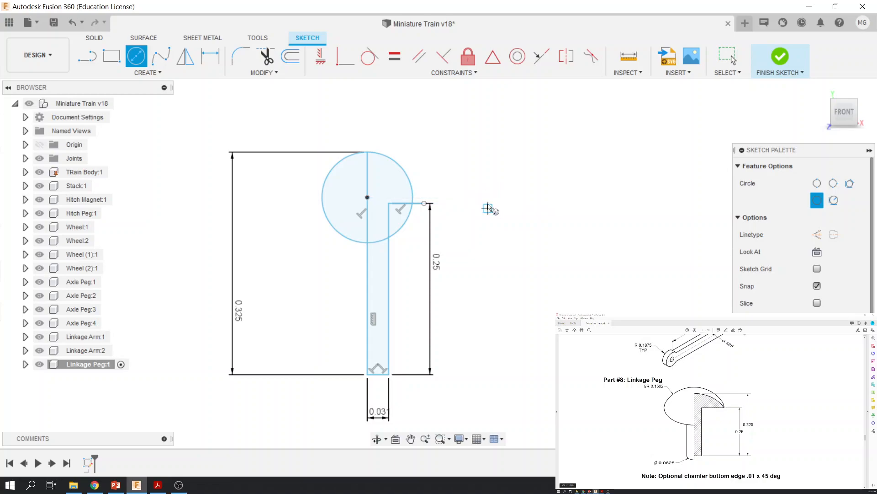
{"action": "mouse_move", "coordinate": [474, 234]}
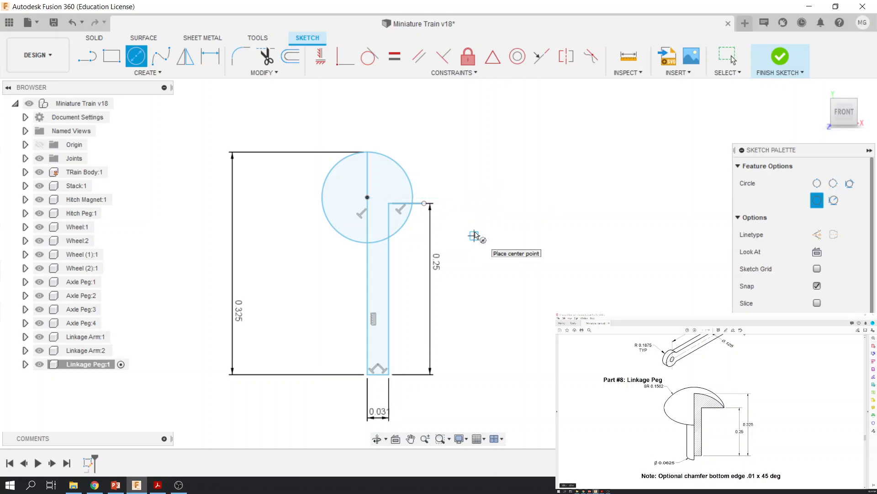
{"action": "mouse_move", "coordinate": [211, 56]}
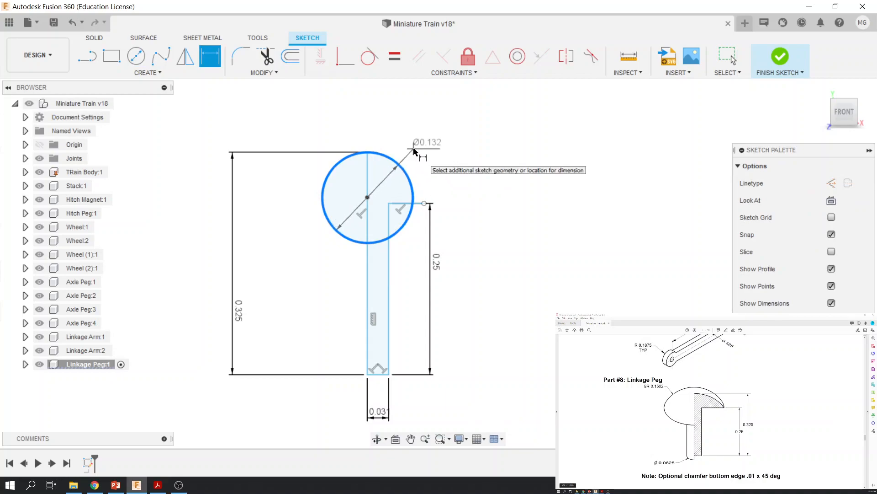
Give the head circle a .156*2 (0.312 in) diameter dimension and refit the view
{"action": "left_click", "coordinate": [400, 154]}
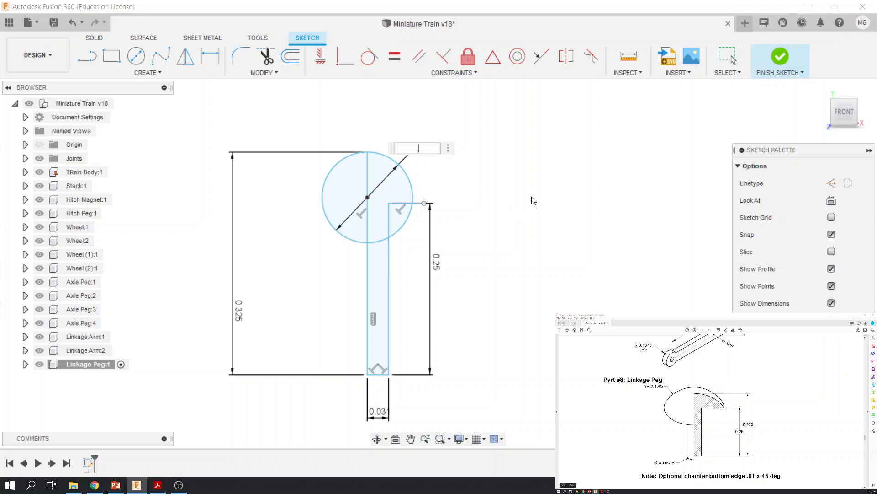
{"action": "type", "text": ".156"}
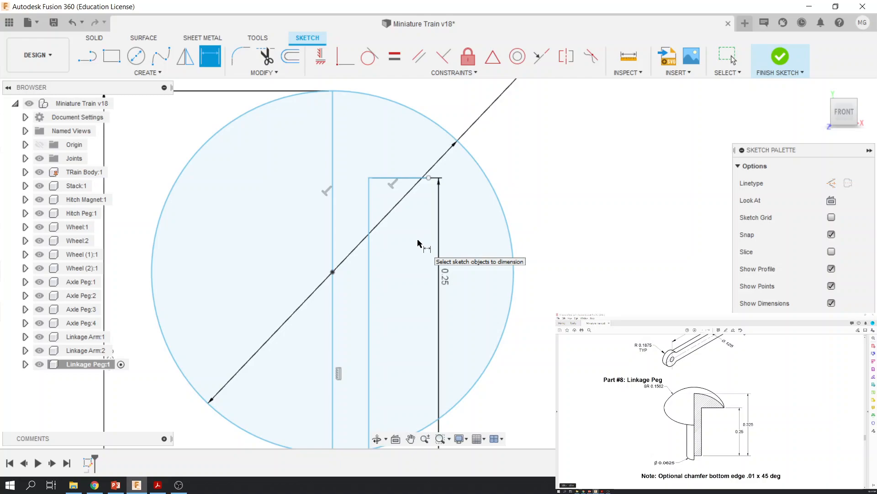
{"action": "right_click", "coordinate": [419, 244]}
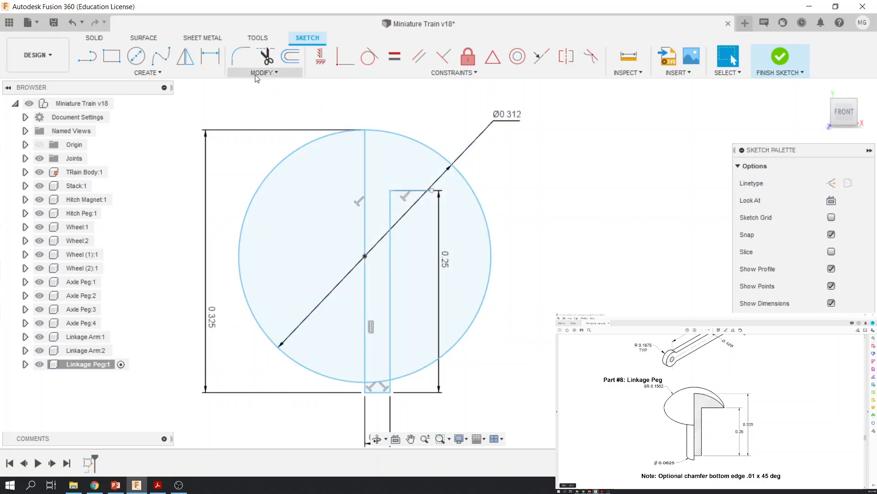
Trim away the unwanted circle segments to leave a quarter-round head, then finish the sketch
{"action": "left_click", "coordinate": [265, 72]}
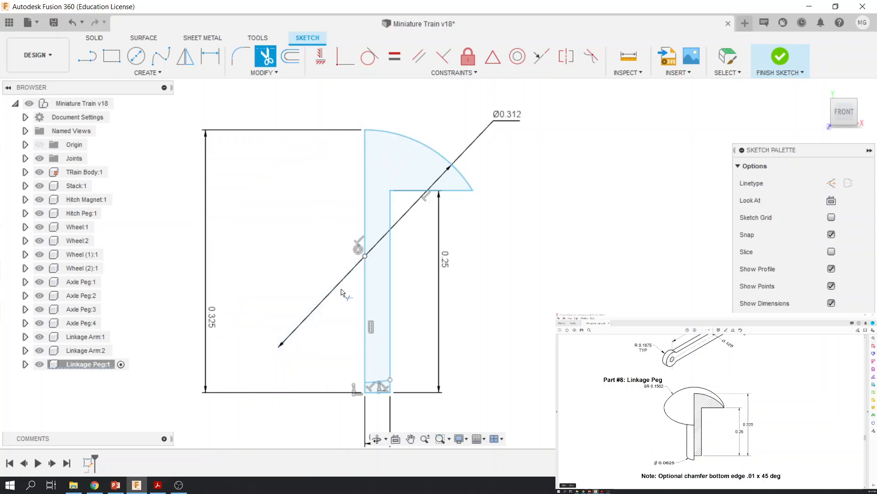
{"action": "mouse_move", "coordinate": [414, 171]}
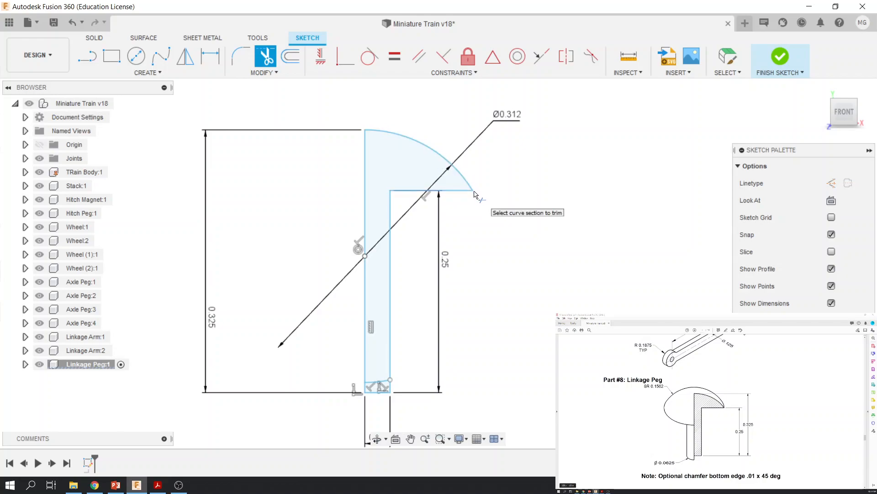
{"action": "mouse_move", "coordinate": [467, 171]}
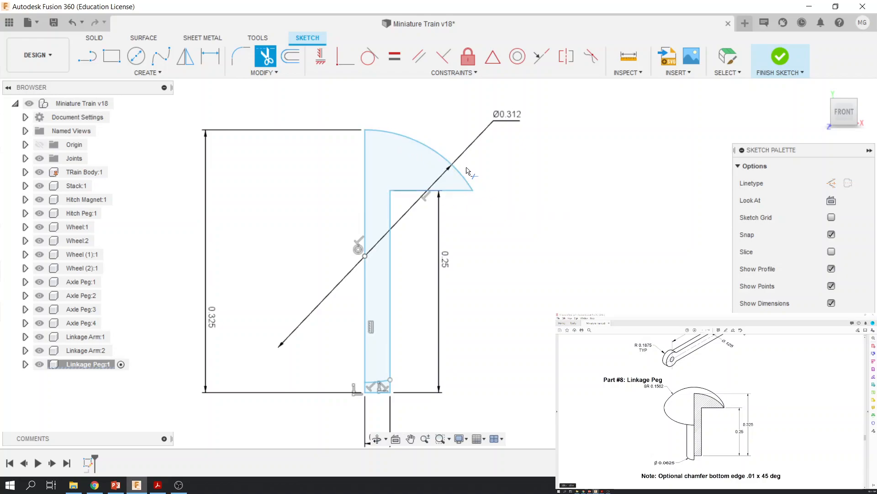
{"action": "mouse_move", "coordinate": [574, 198]}
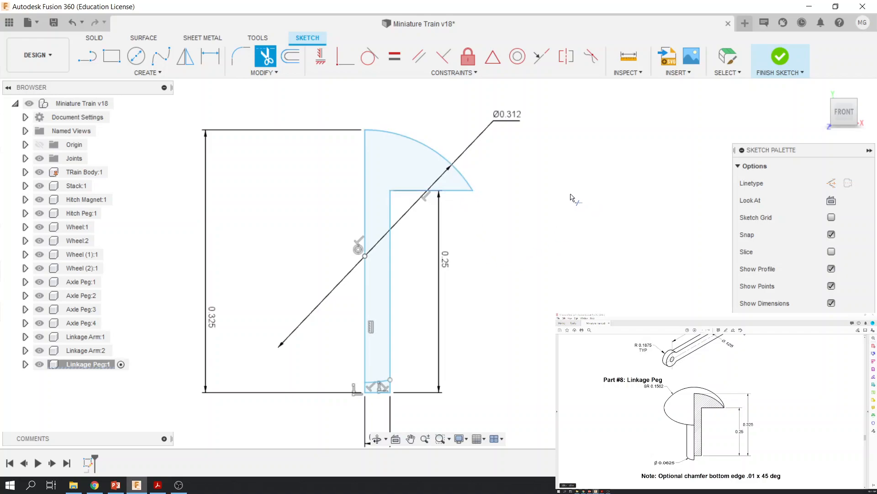
{"action": "left_click", "coordinate": [780, 56]}
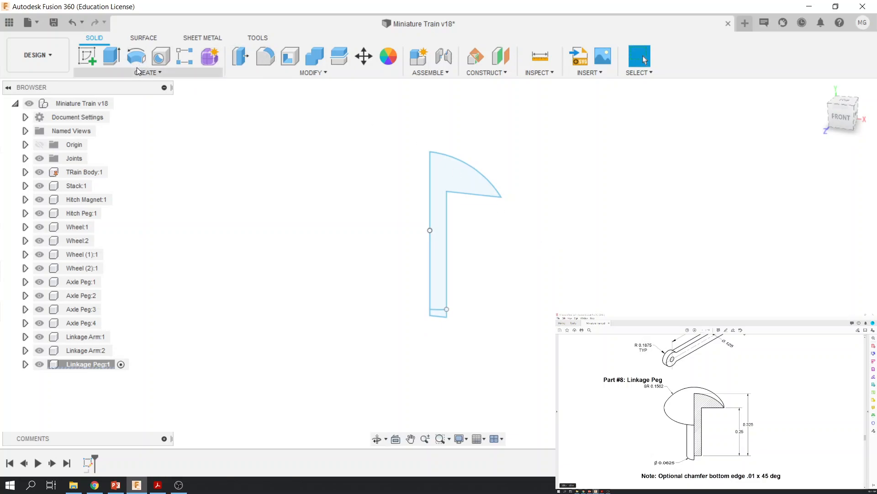
Revolve the peg profile into a solid and save the design as a new version
{"action": "left_click", "coordinate": [135, 55]}
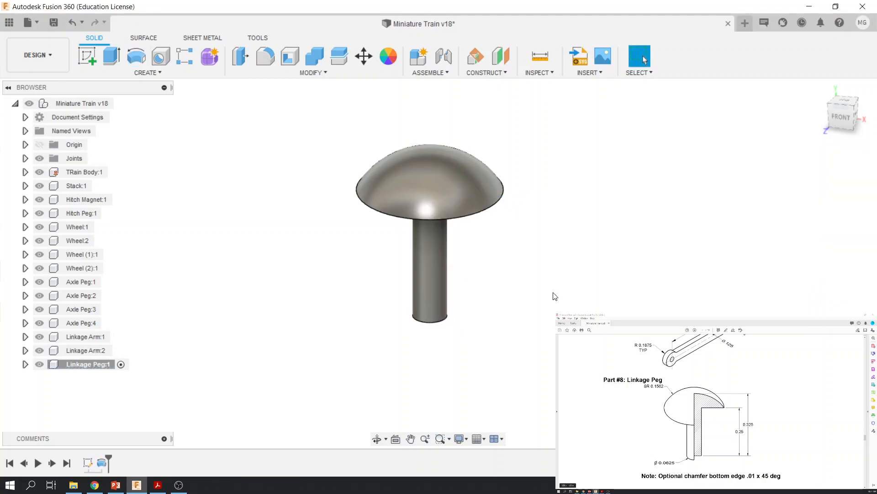
{"action": "key", "text": "ctrl+s"}
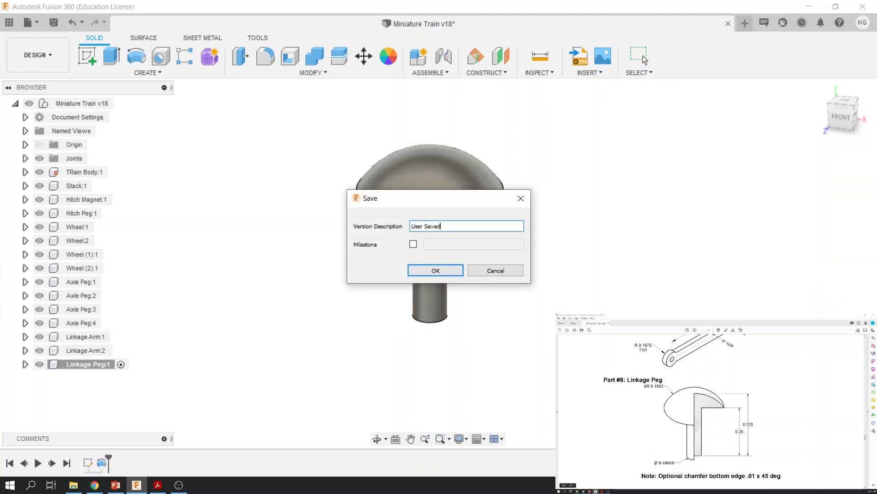
{"action": "left_click", "coordinate": [435, 270]}
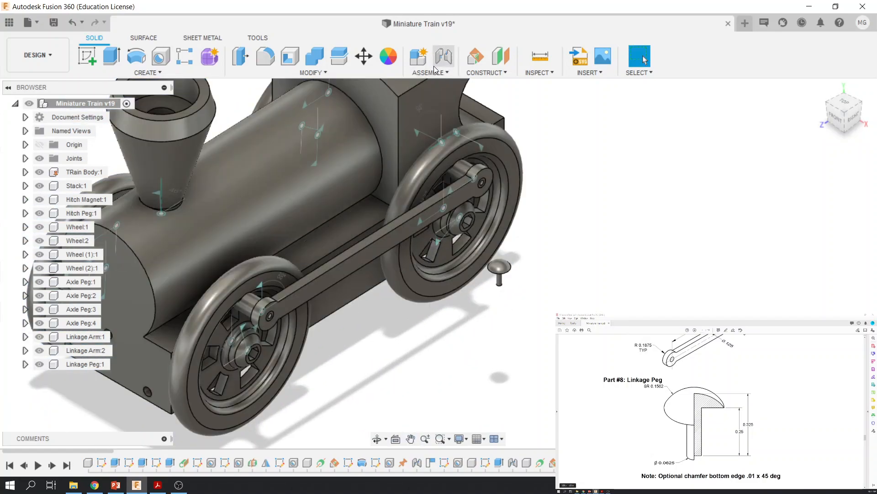
Start a joint connecting Linkage Peg:1 to the linkage arm's end hole
{"action": "left_click", "coordinate": [429, 60]}
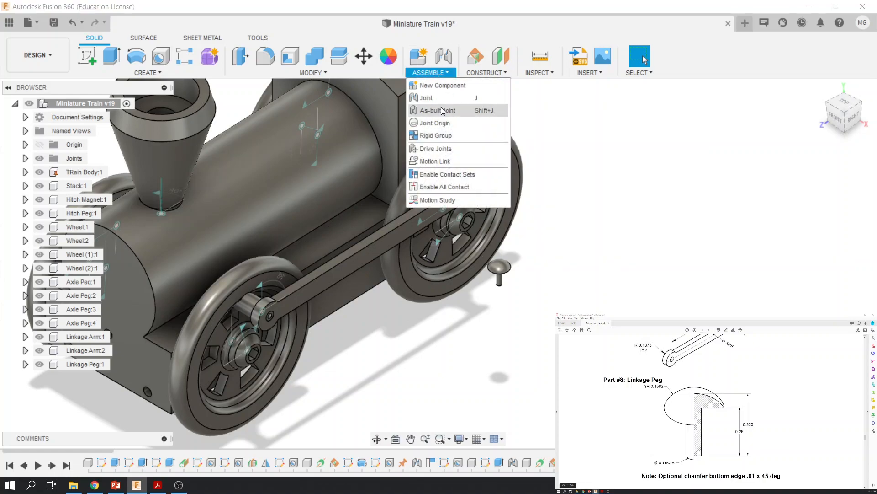
{"action": "left_click", "coordinate": [427, 97]}
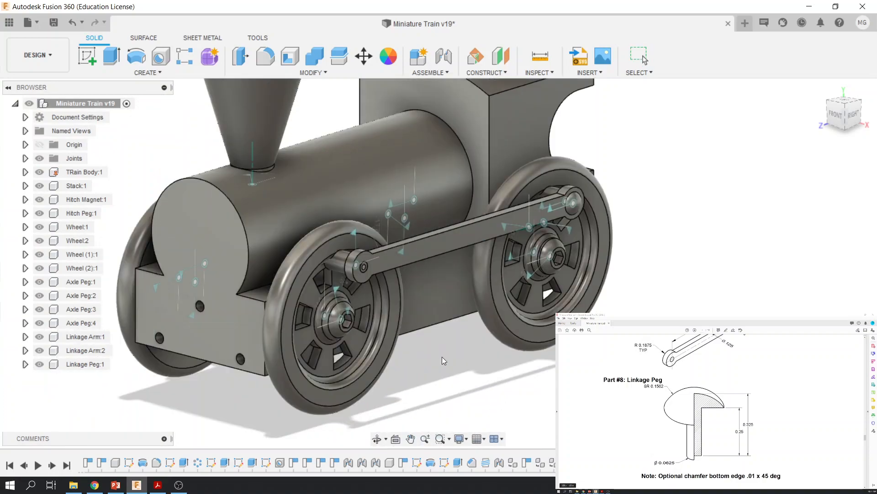
Copy Linkage Peg:1 and paste it three times as Linkage Peg:2 through Linkage Peg:4
{"action": "right_click", "coordinate": [85, 364]}
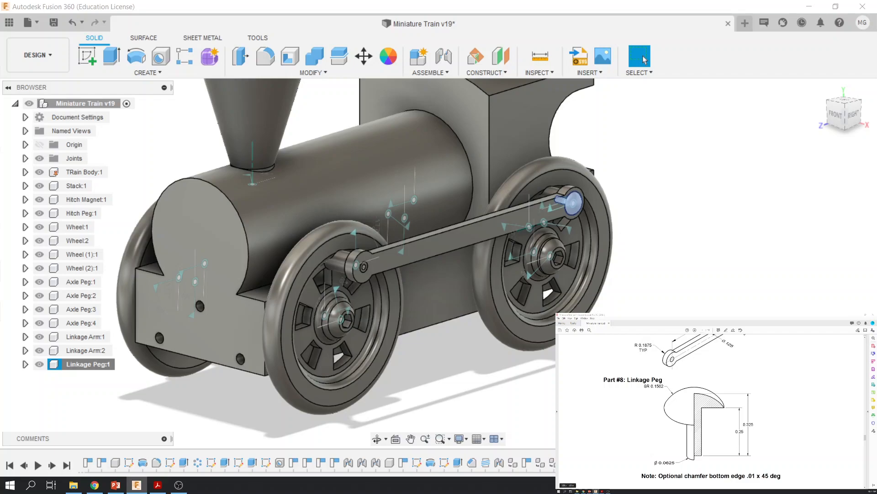
{"action": "right_click", "coordinate": [560, 202]}
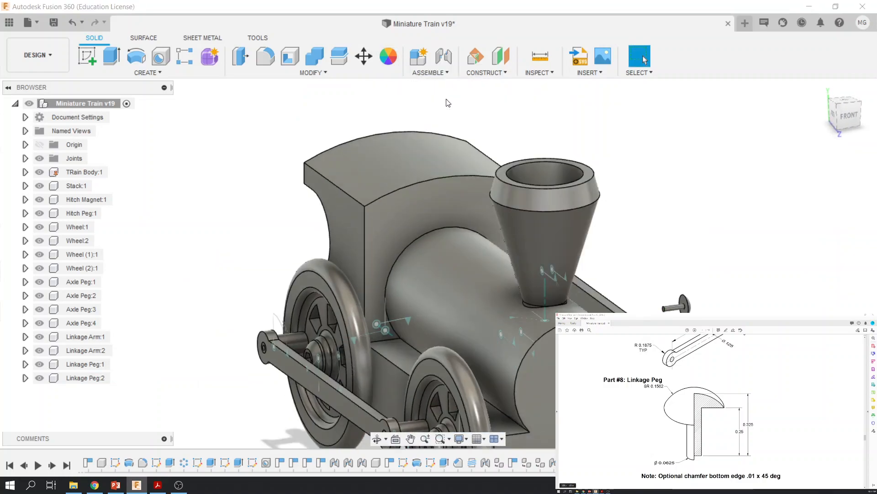
{"action": "left_click", "coordinate": [444, 55]}
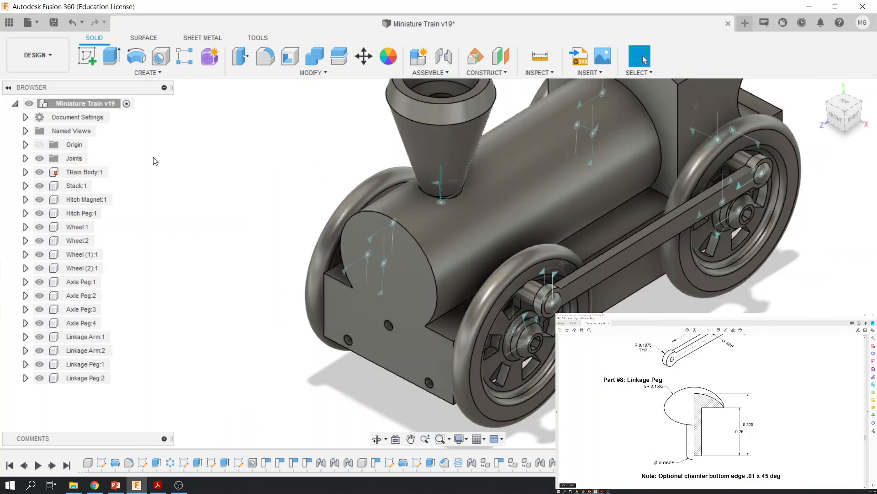
{"action": "right_click", "coordinate": [85, 377]}
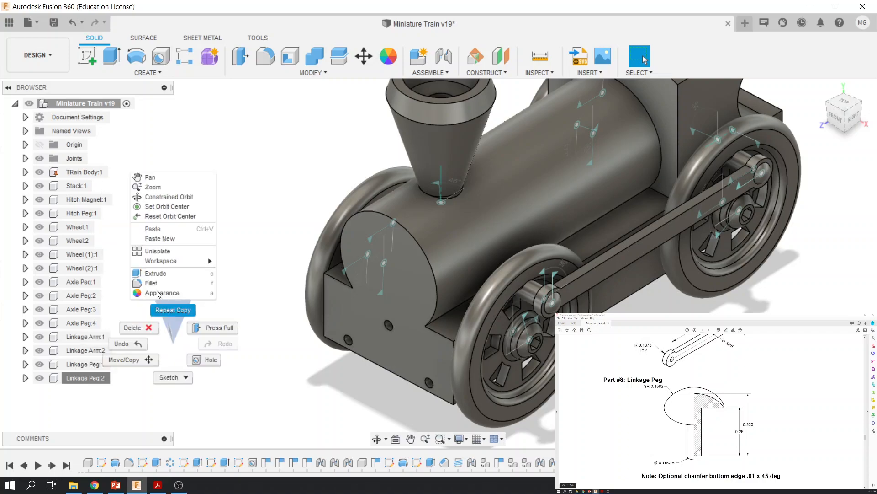
{"action": "left_click", "coordinate": [124, 359]}
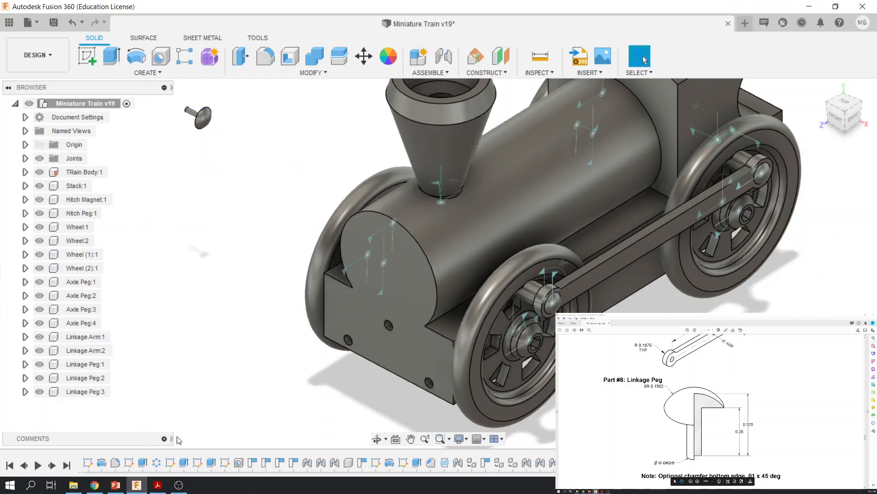
{"action": "right_click", "coordinate": [86, 391]}
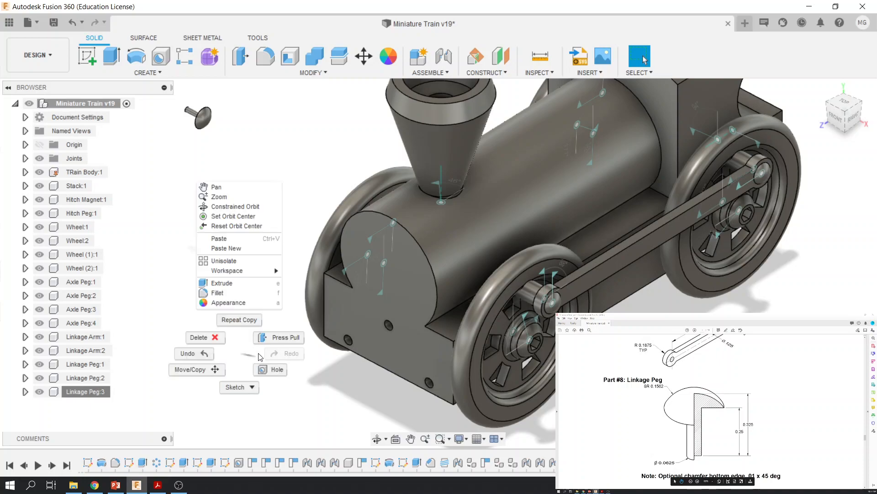
{"action": "left_click", "coordinate": [190, 369]}
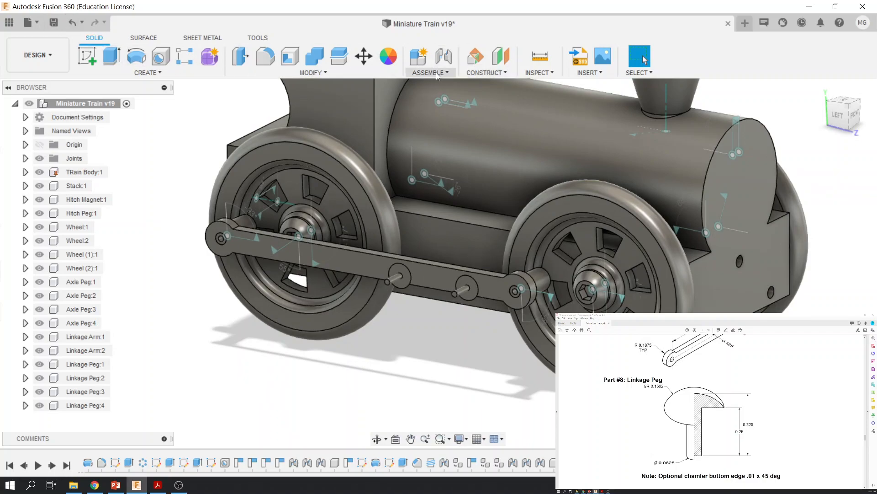
Joint Linkage Peg:3 into one end hole of Linkage Arm:1, flipped to face the arm
{"action": "left_click", "coordinate": [444, 56]}
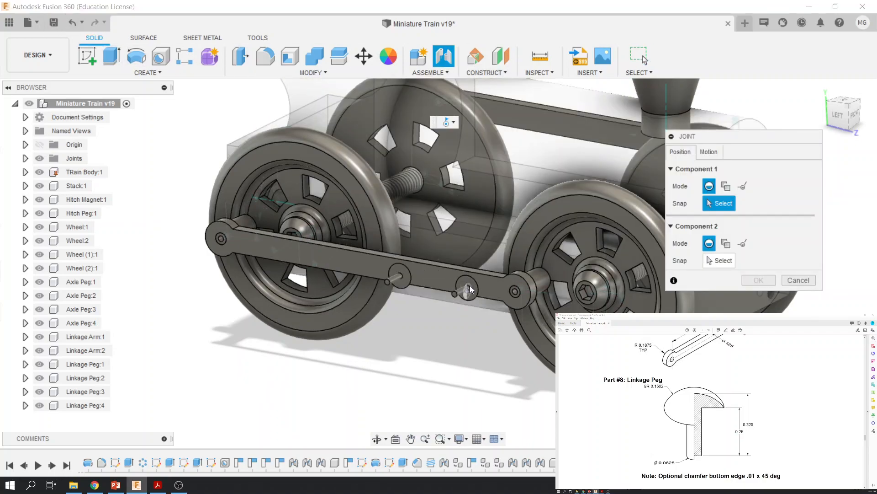
{"action": "left_click", "coordinate": [467, 290]}
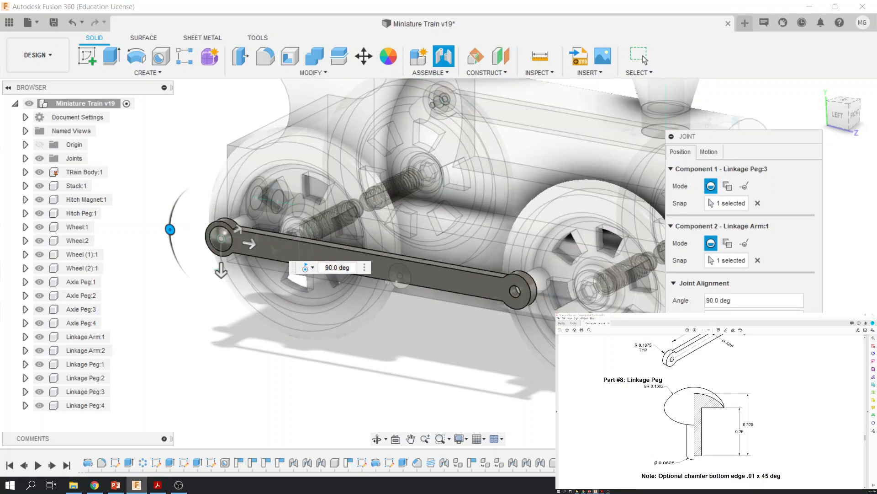
{"action": "mouse_move", "coordinate": [720, 144]}
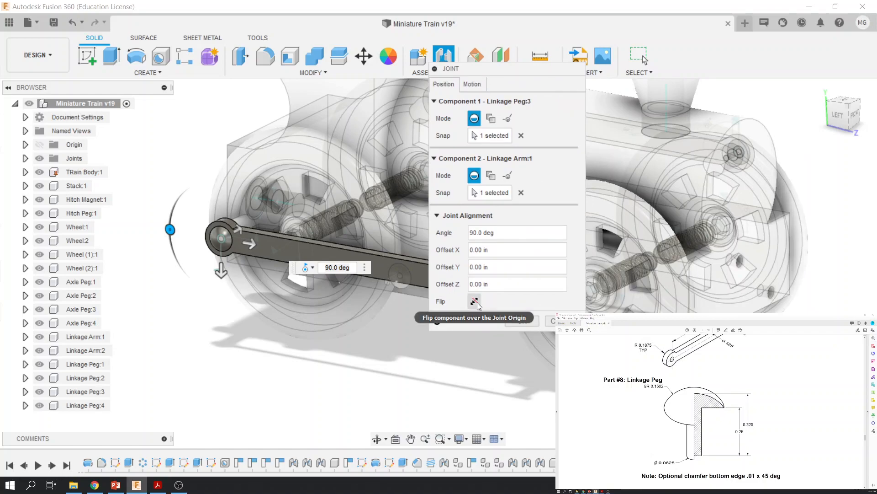
{"action": "left_click", "coordinate": [474, 301]}
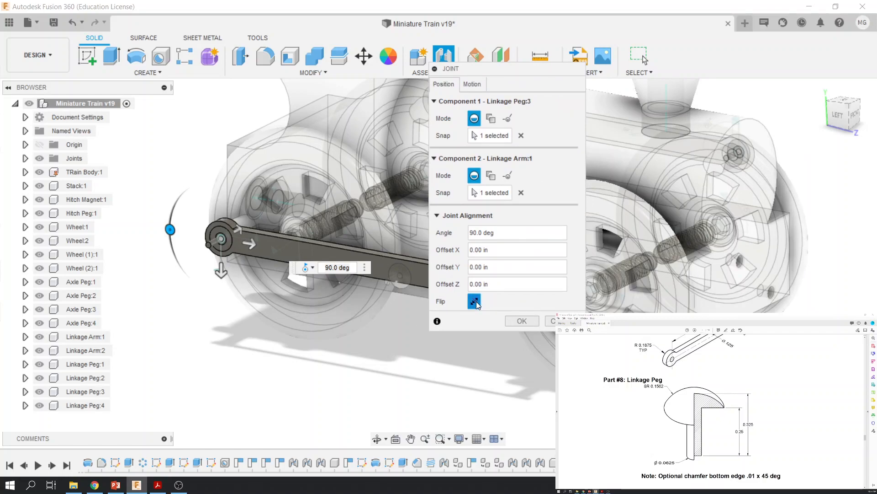
{"action": "left_click", "coordinate": [521, 320]}
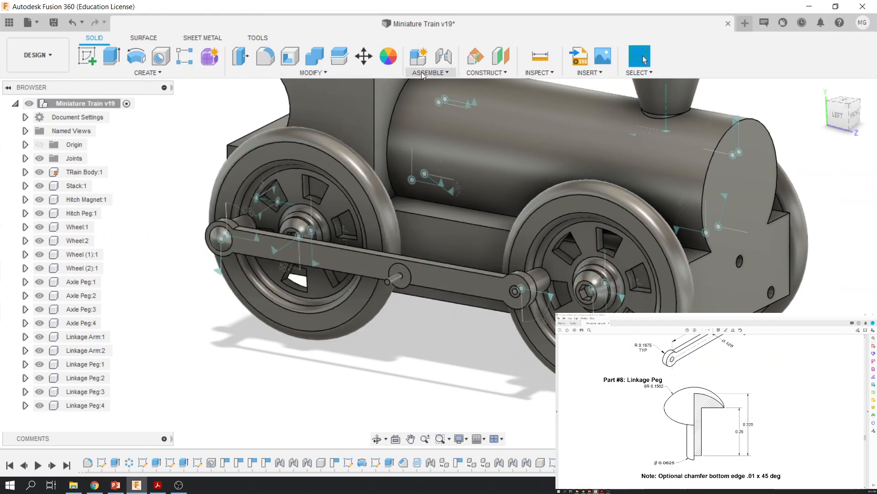
Joint Linkage Peg:4 into the other end hole of Linkage Arm:1
{"action": "left_click", "coordinate": [417, 55]}
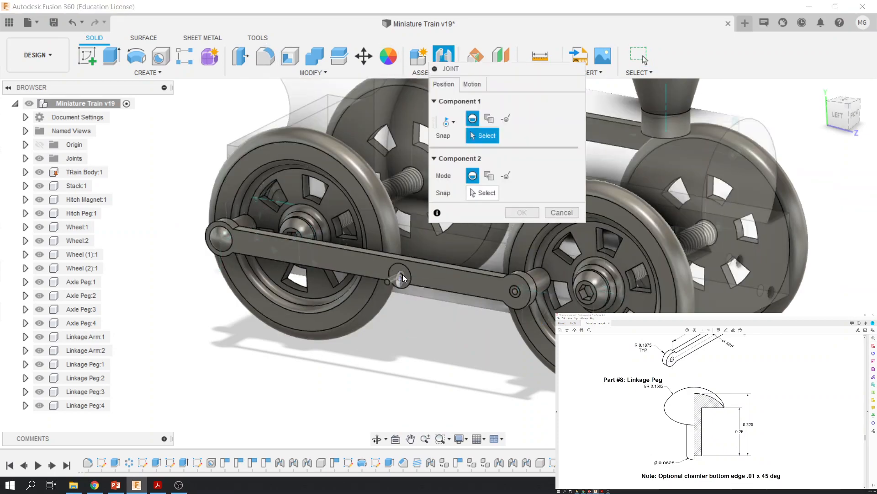
{"action": "left_click", "coordinate": [397, 277]}
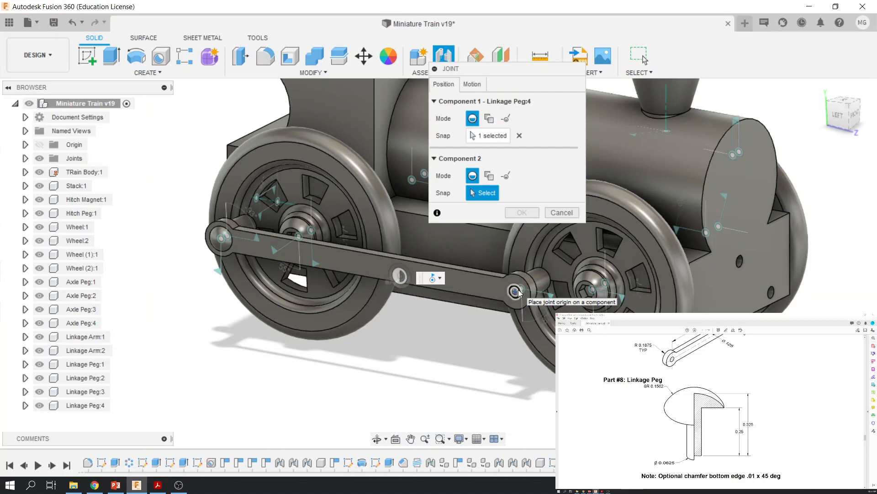
{"action": "left_click", "coordinate": [515, 292]}
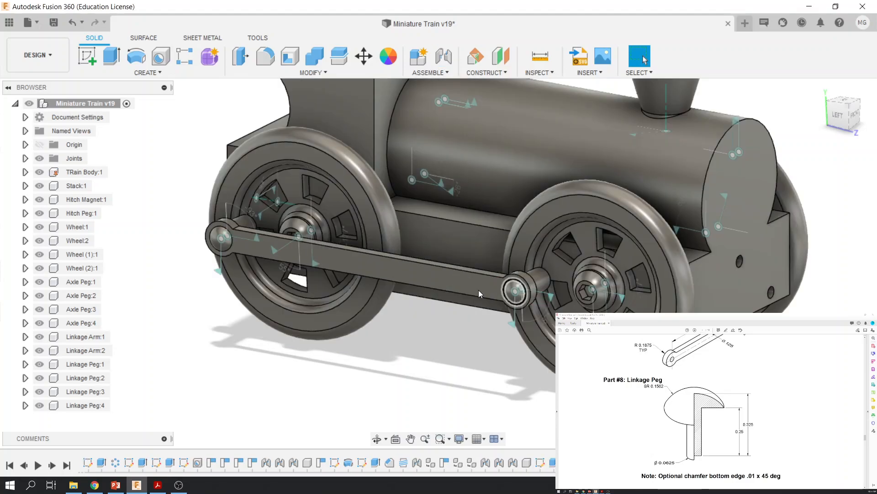
Orbit to a front view and move a pegged linkage arm to test its joints
{"action": "left_click_drag", "start_coordinate": [479, 294], "coordinate": [406, 333]}
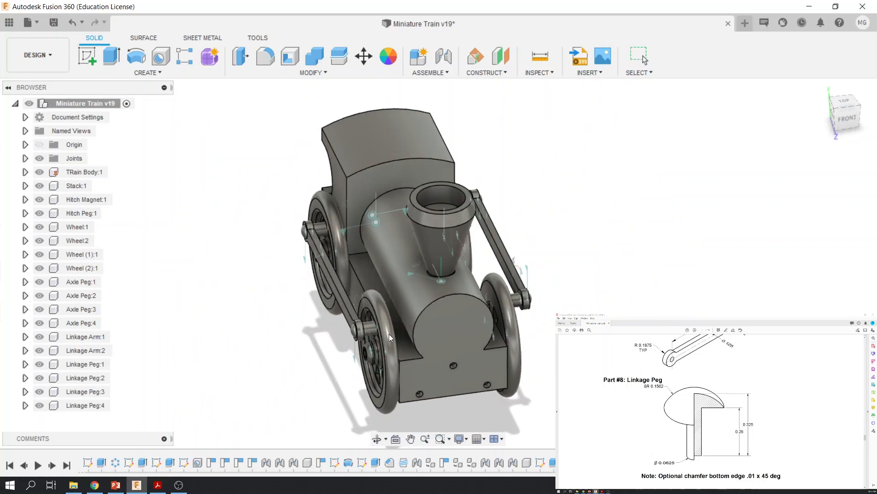
{"action": "left_click", "coordinate": [638, 59]}
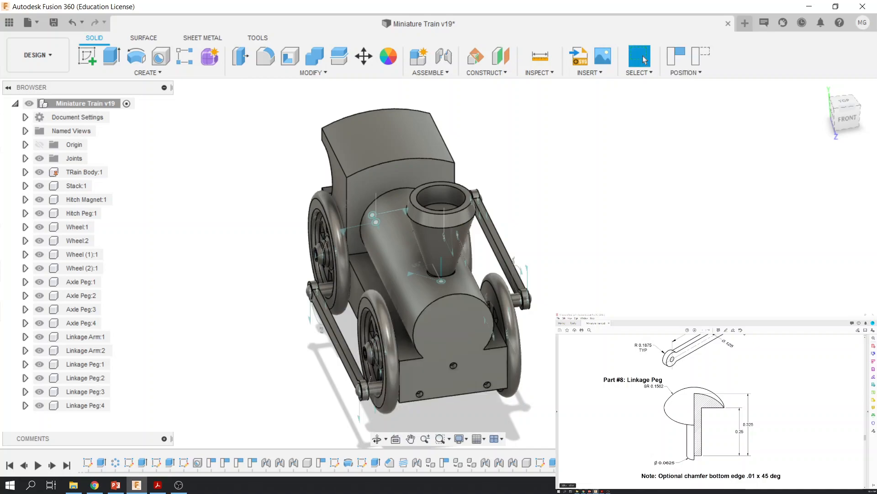